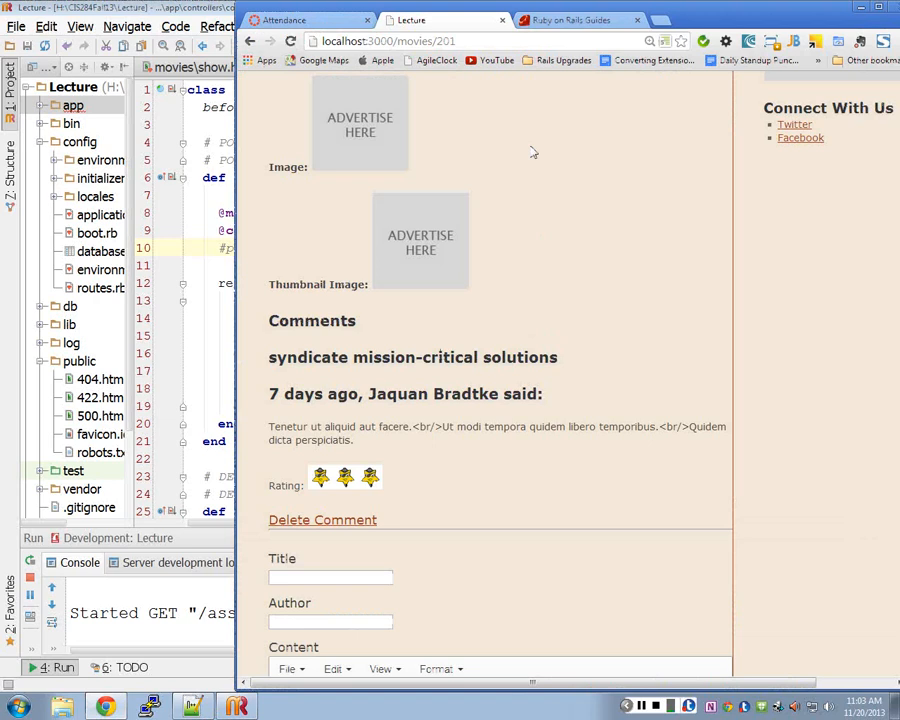
# Step: Open the Action Mailer Basics guide from the Ruby on Rails Guides index
pyautogui.click(584, 20)
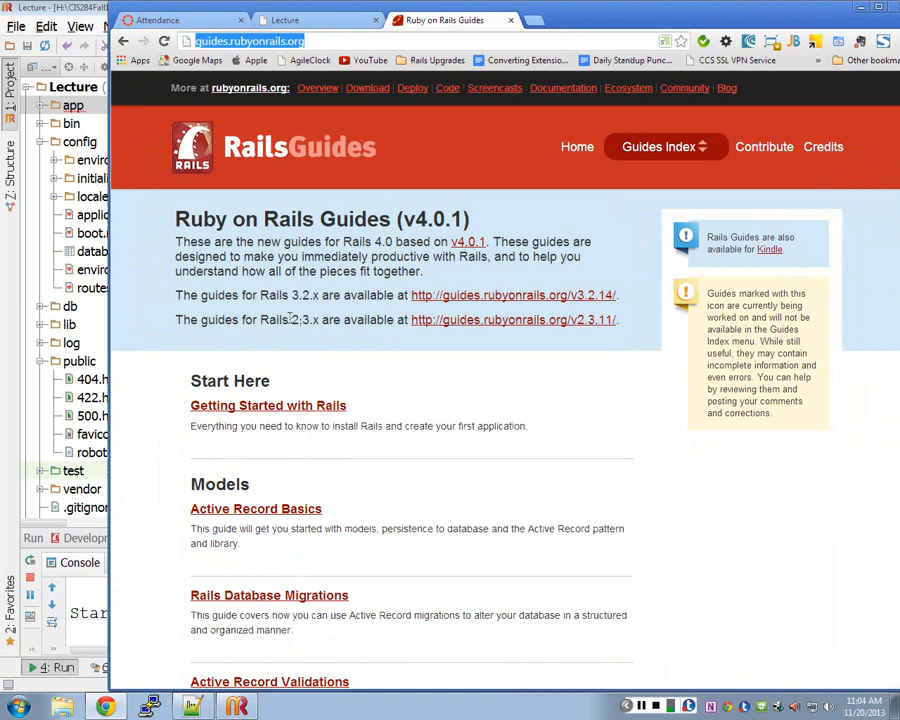
pyautogui.click(664, 148)
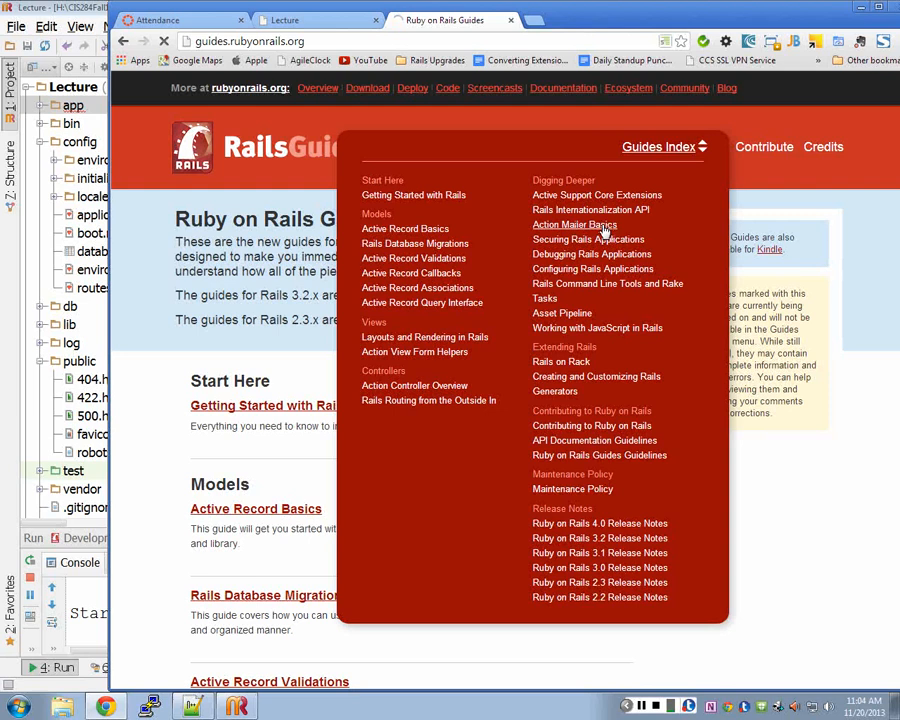
pyautogui.click(574, 224)
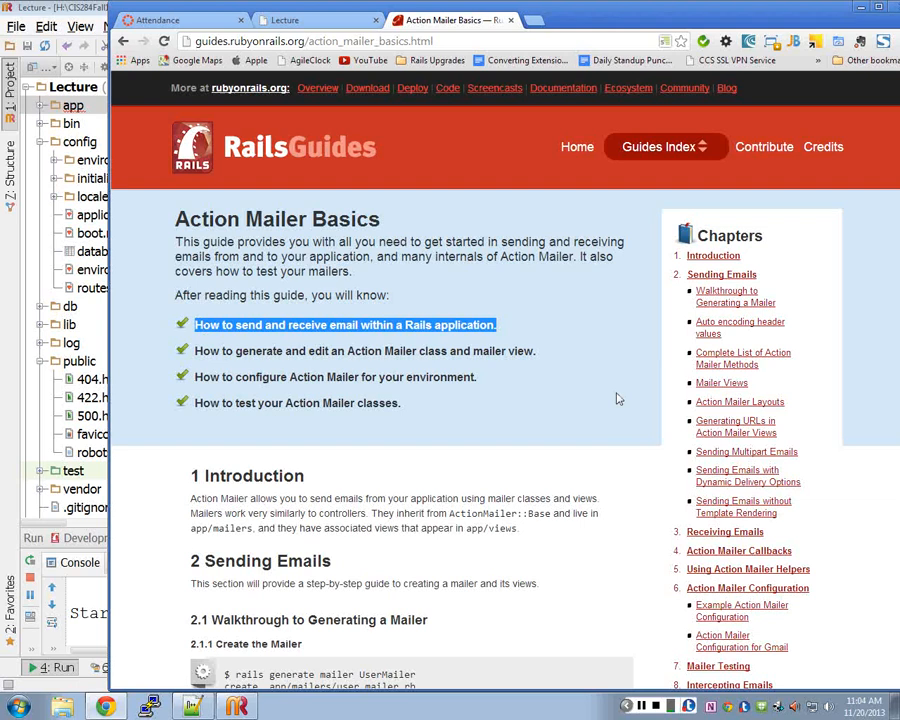
# Step: Scroll to section 2.1.1 Create the Mailer and select its heading
pyautogui.scroll(-3)
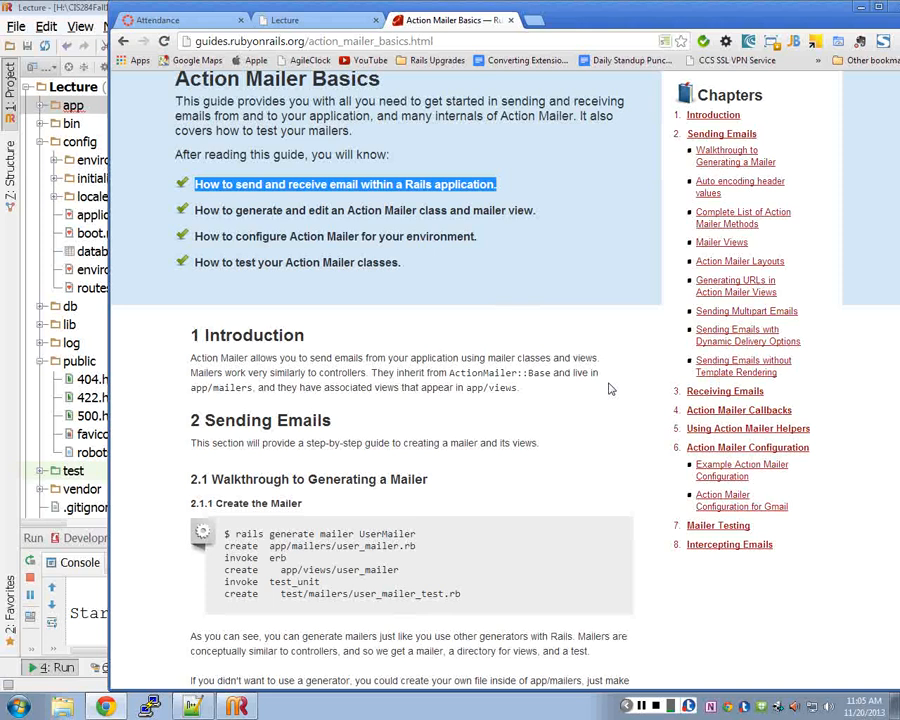
pyautogui.scroll(-3)
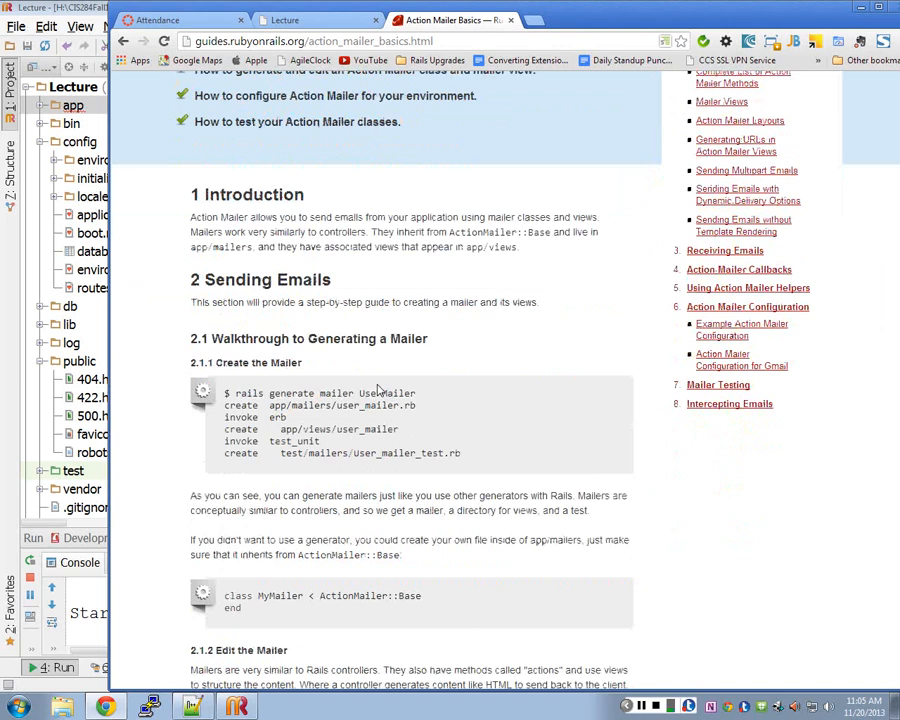
pyautogui.doubleClick(258, 364)
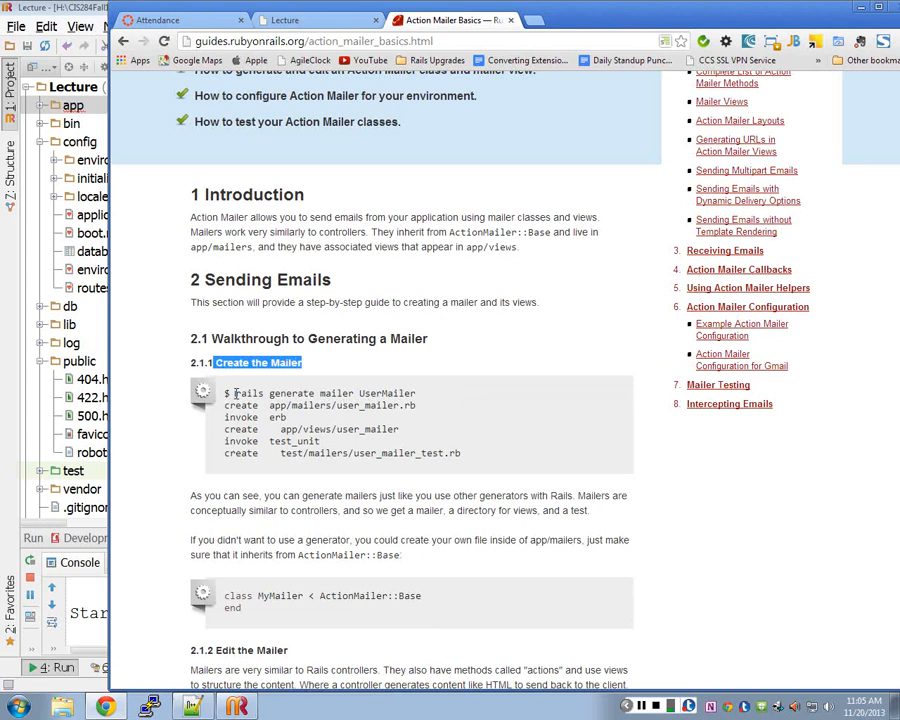
# Step: Start a Rails mailer generator and copy UserMailer from the guide as its argument
pyautogui.scroll(-3)
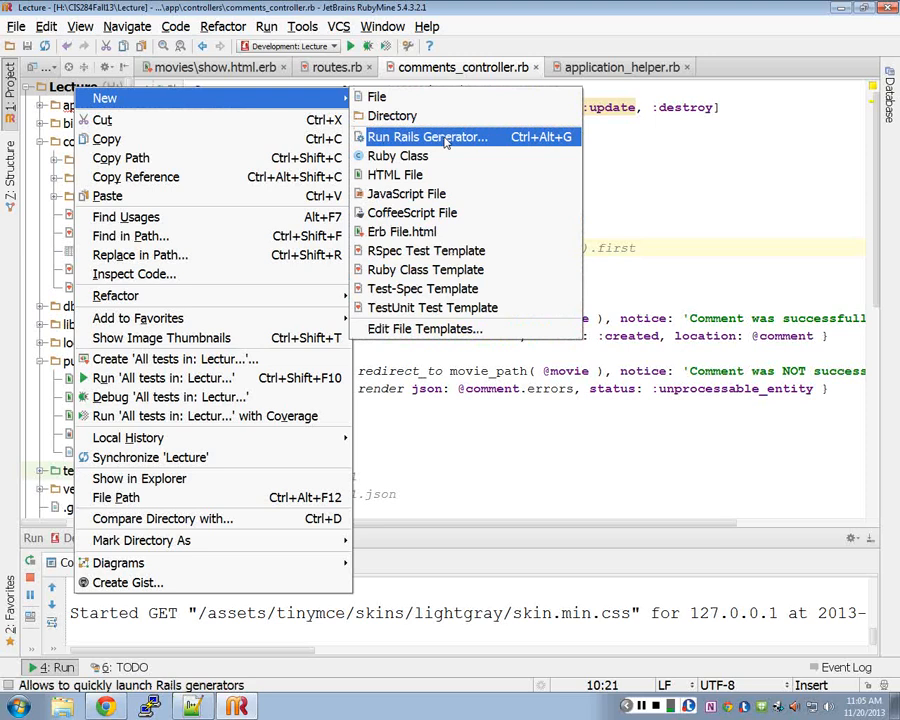
pyautogui.click(428, 136)
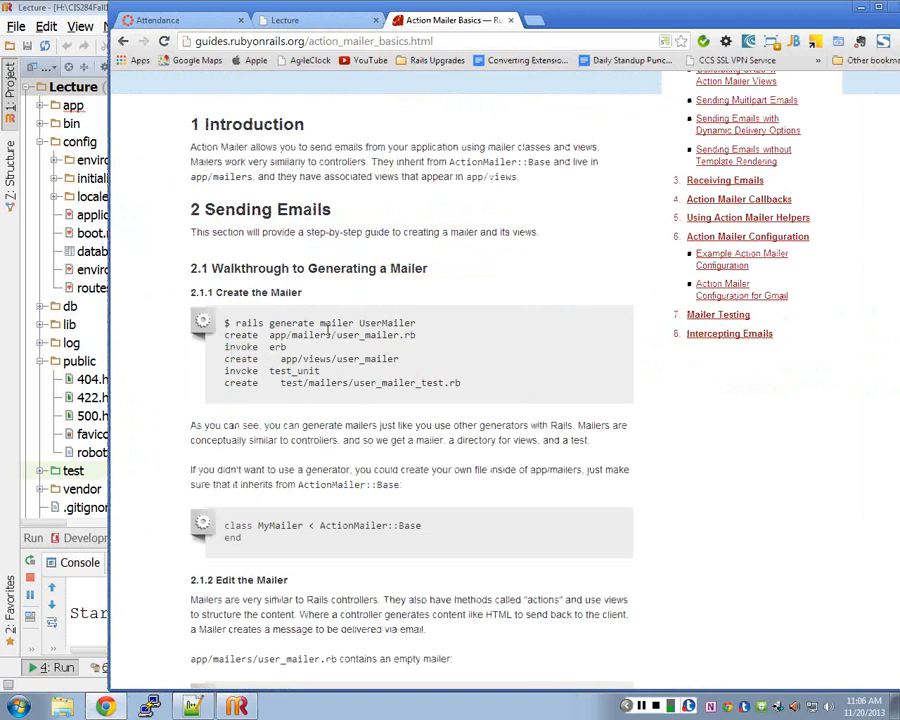
pyautogui.doubleClick(388, 322)
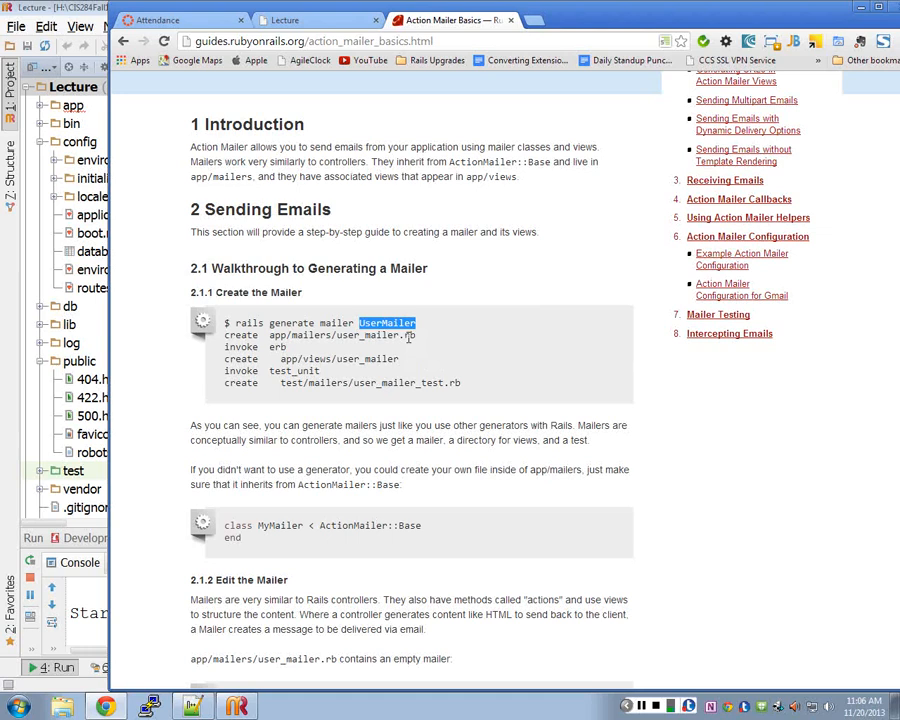
pyautogui.moveTo(224, 322); pyautogui.dragTo(460, 382)
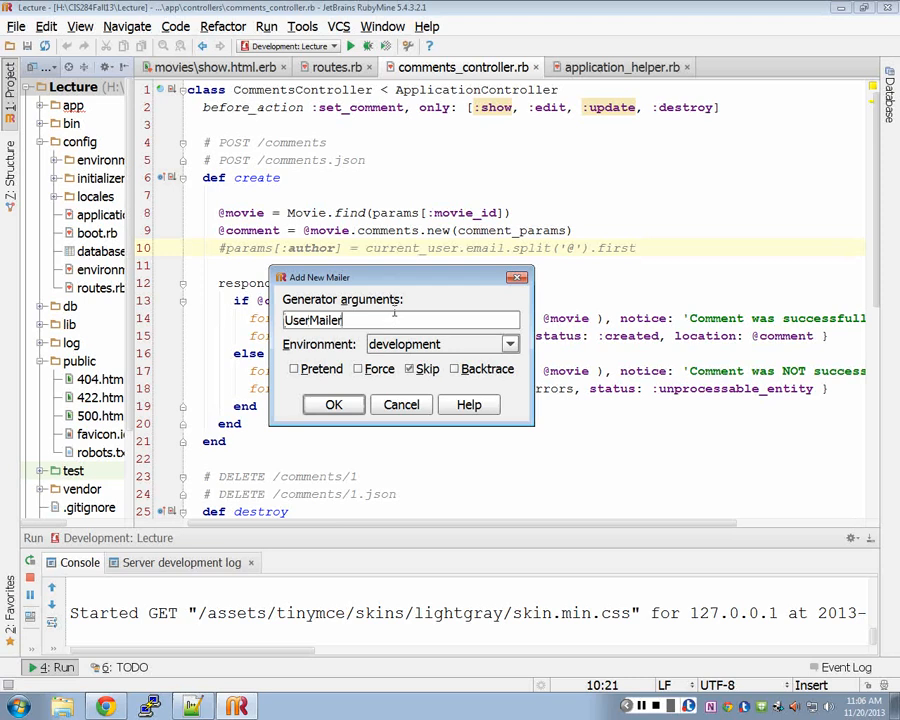
# Step: Run the UserMailer generator and reveal the new files under app/mailers
pyautogui.click(332, 404)
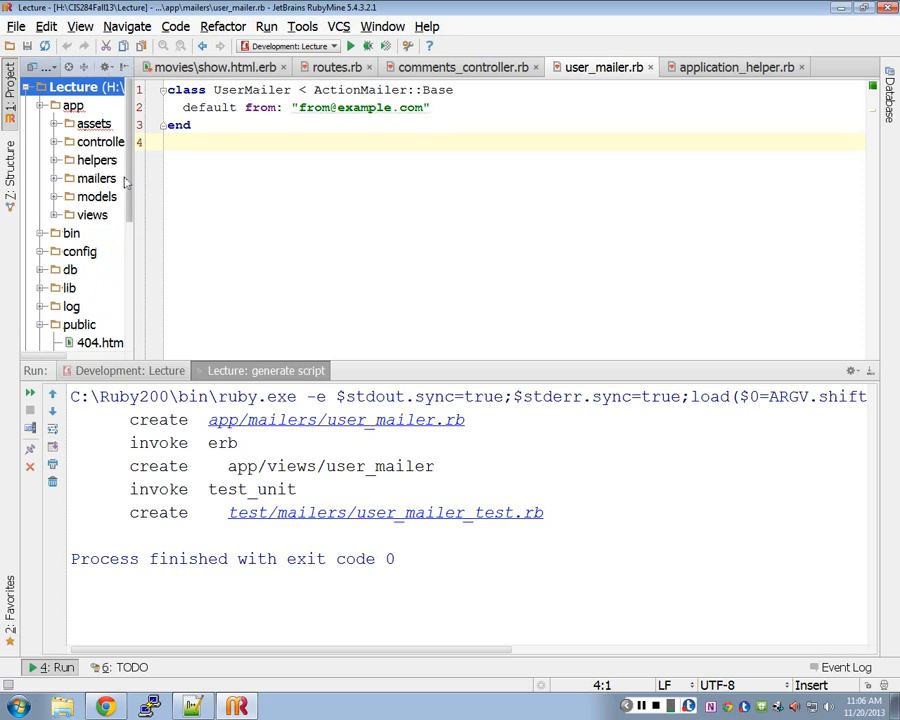
pyautogui.click(58, 178)
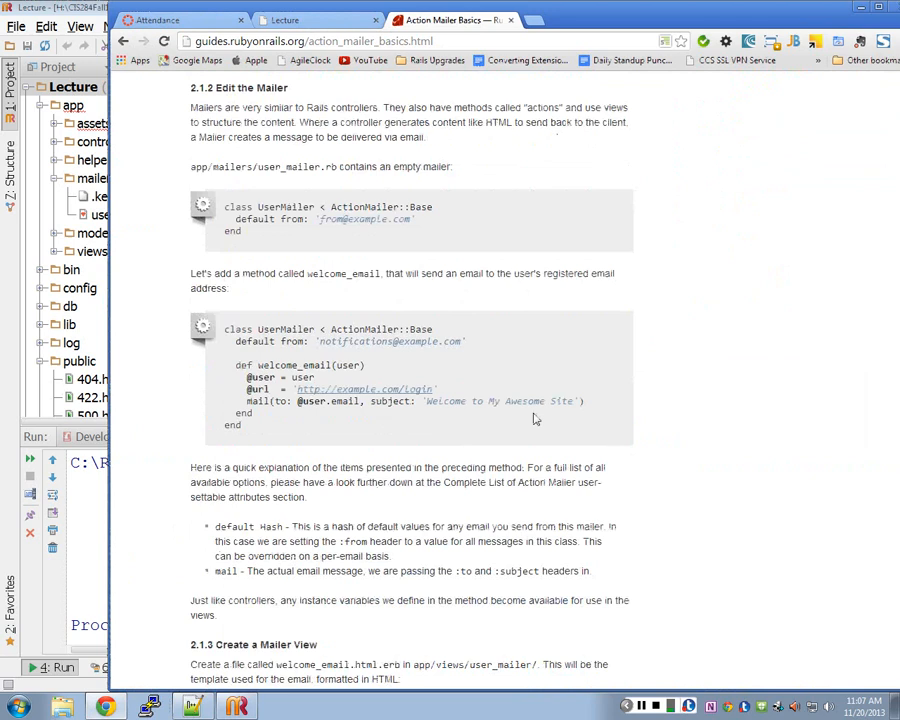
# Step: Scroll the guide down to section 2.1.2 Edit the Mailer
pyautogui.scroll(-3)
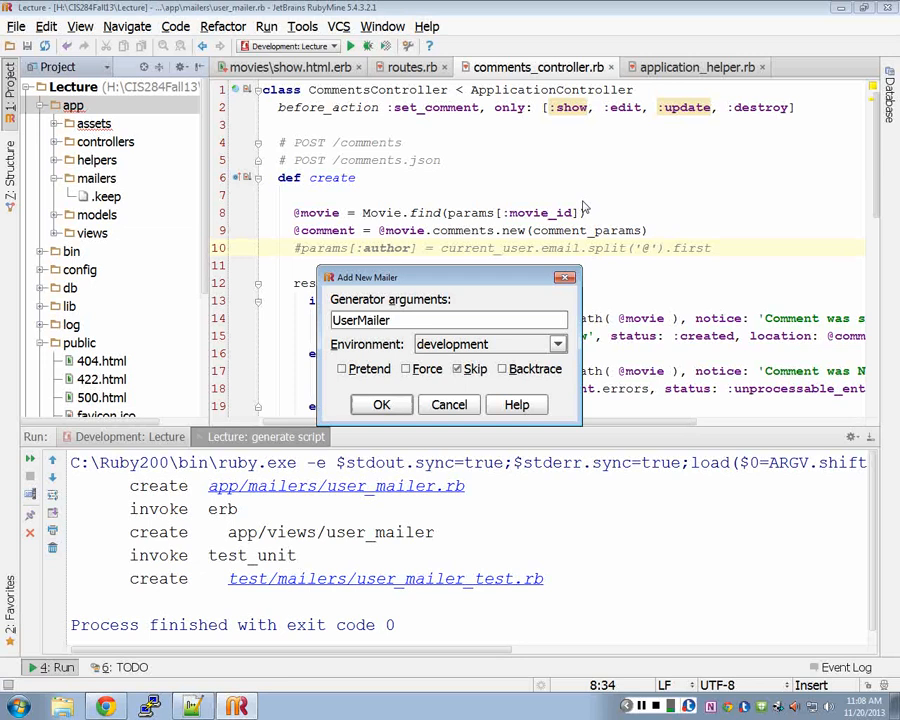
pyautogui.write('contactus new')
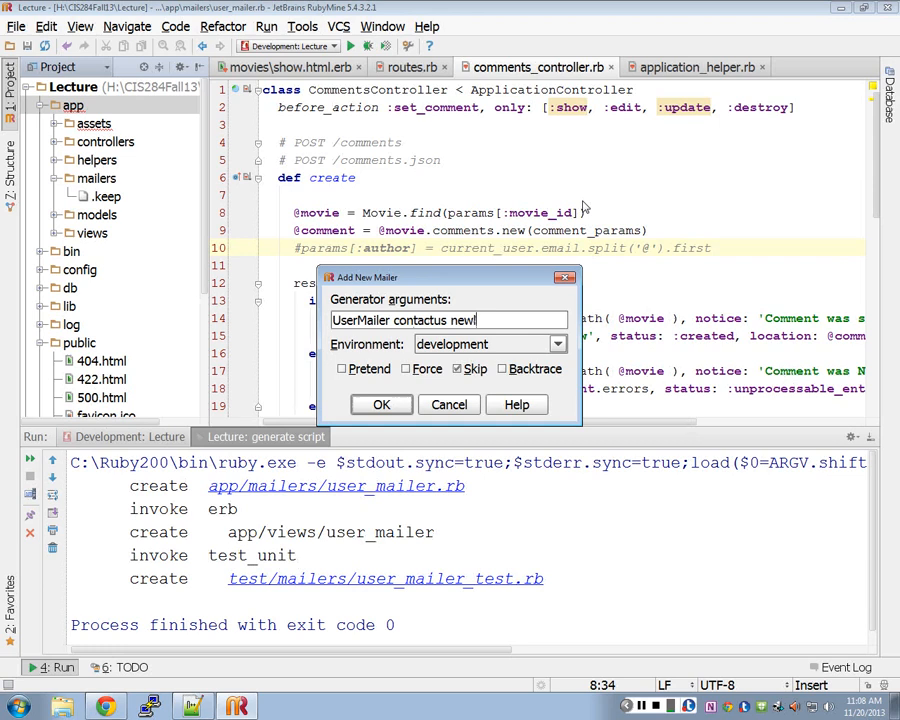
pyautogui.click(380, 404)
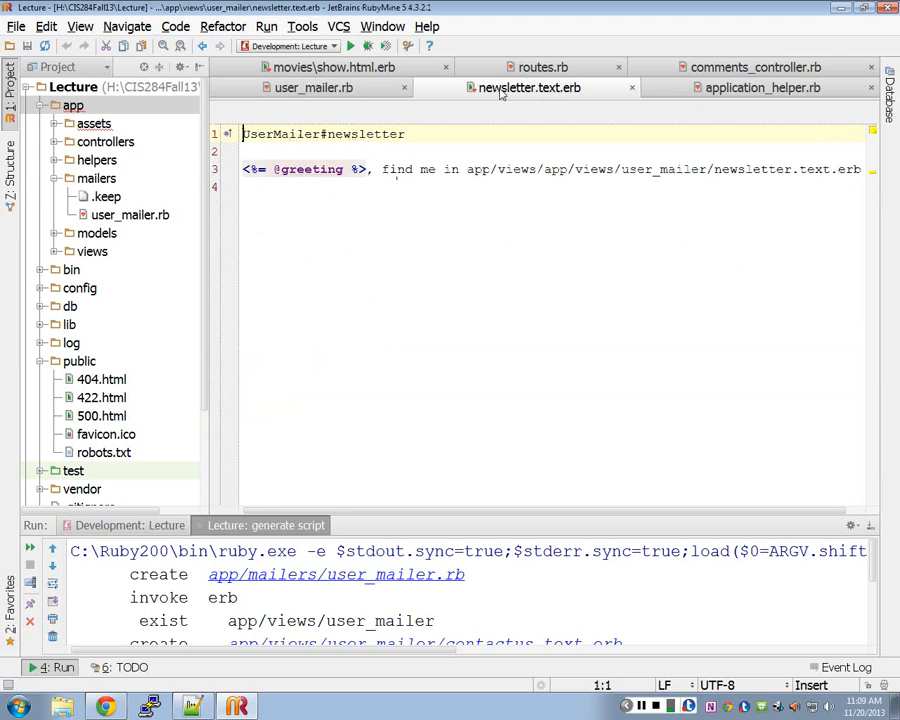
pyautogui.moveTo(466, 176)
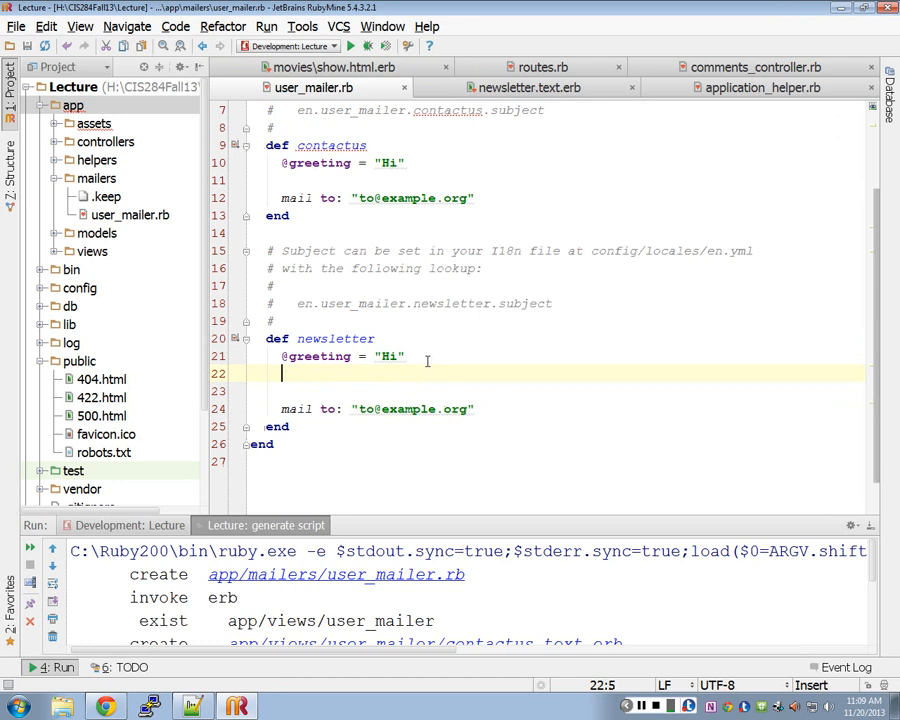
pyautogui.write('@products = Product.all')
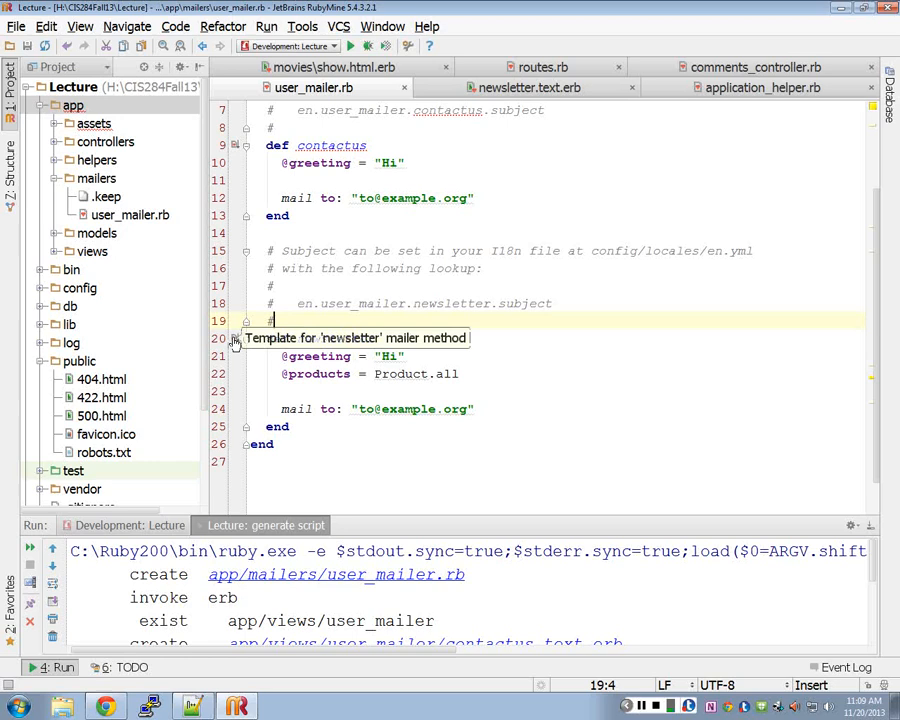
pyautogui.click(548, 88)
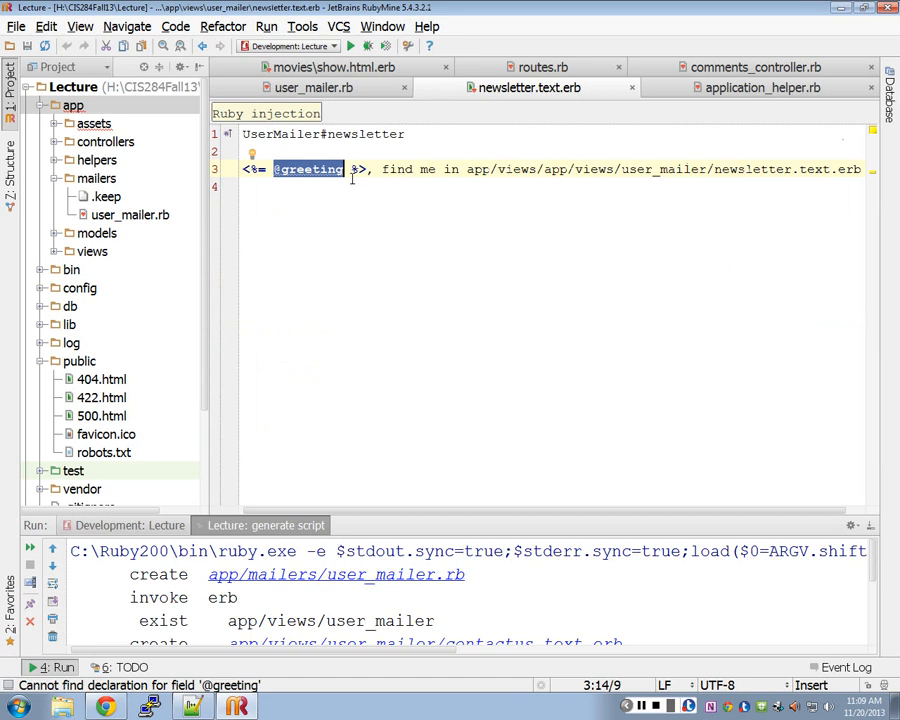
pyautogui.click(300, 88)
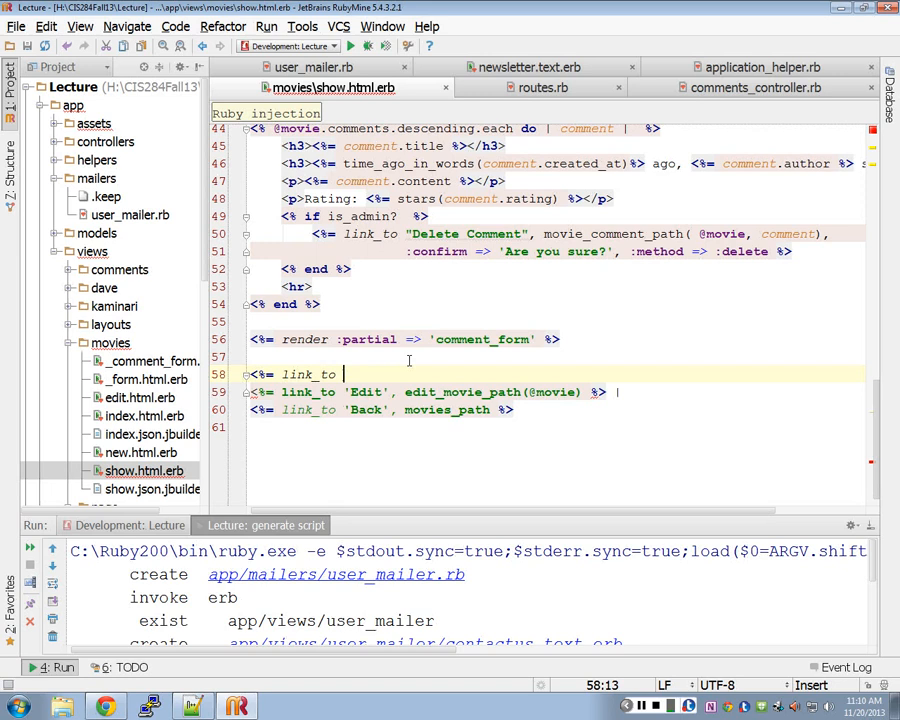
# Step: Add a link_to labelled 'Email this movie' to movies/show.html.erb
pyautogui.write("'Email this movie',")
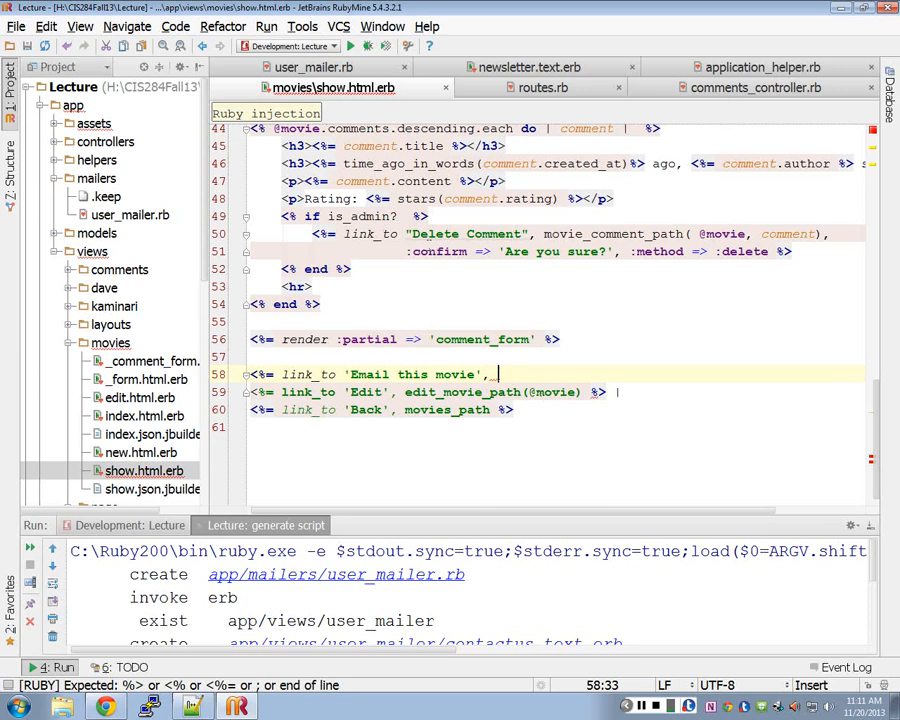
pyautogui.click(550, 88)
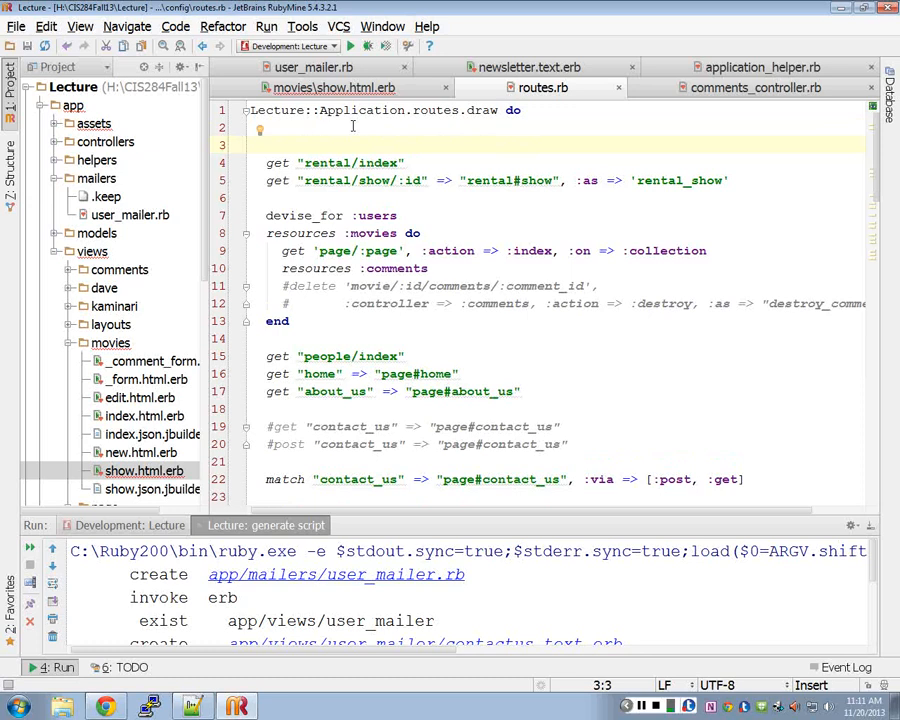
# Step: Add the route get "movie/:id/mail" => "movie#mail" in routes.rb
pyautogui.write('get "movie/')
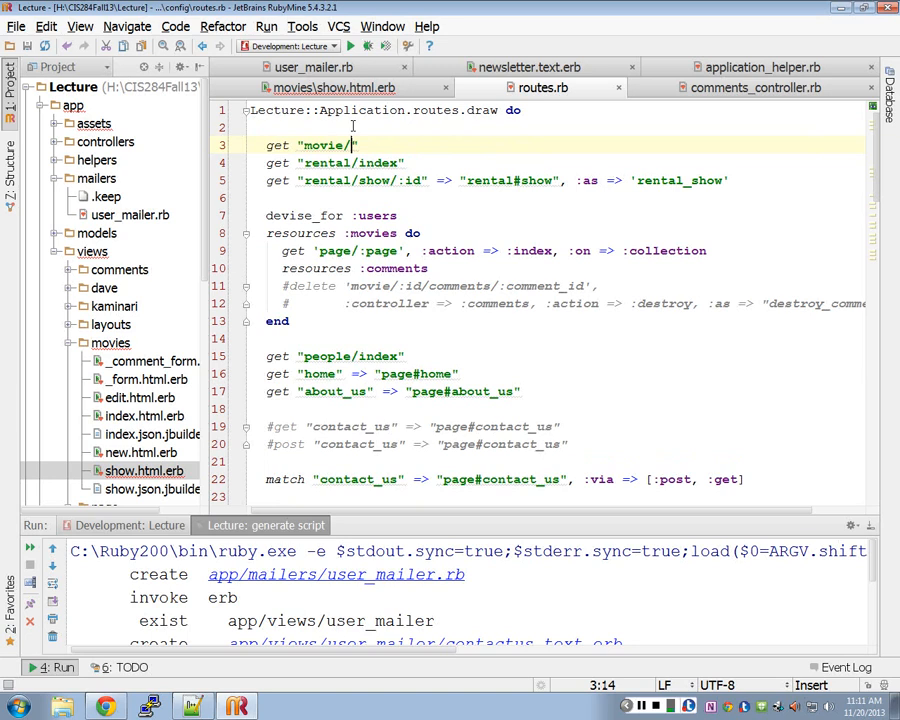
pyautogui.press('Enter')
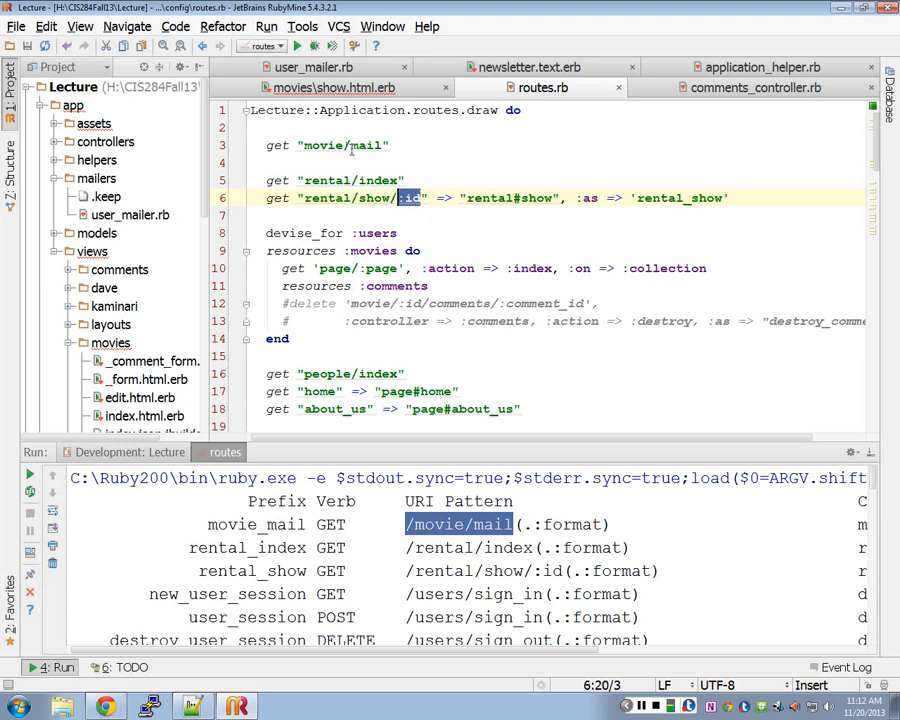
pyautogui.write('/:id/')
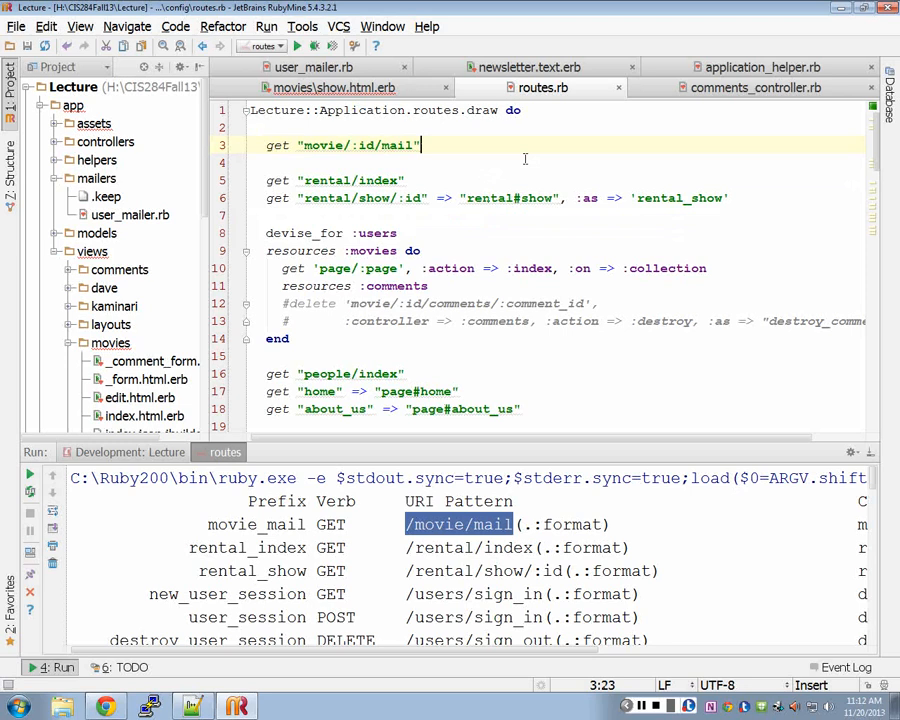
pyautogui.write('=>')
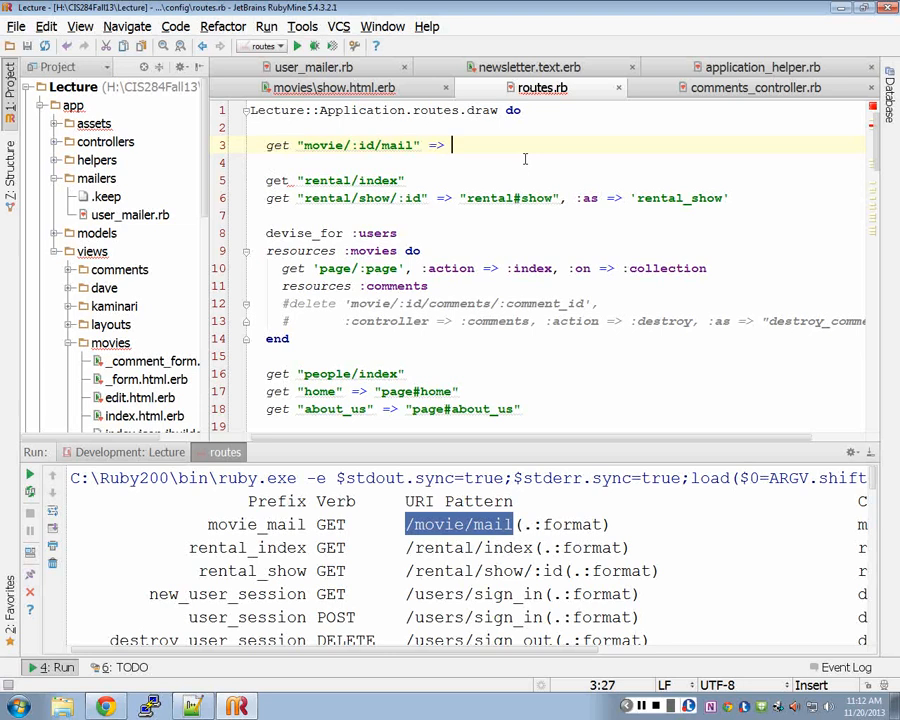
pyautogui.write('"movie#mail", :')
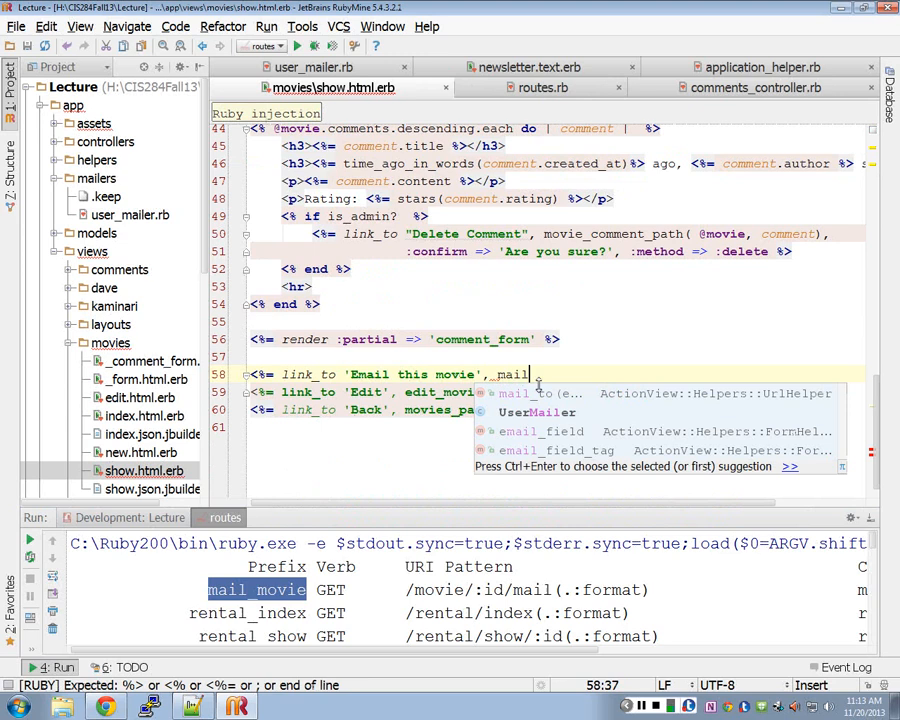
pyautogui.press('Tab')
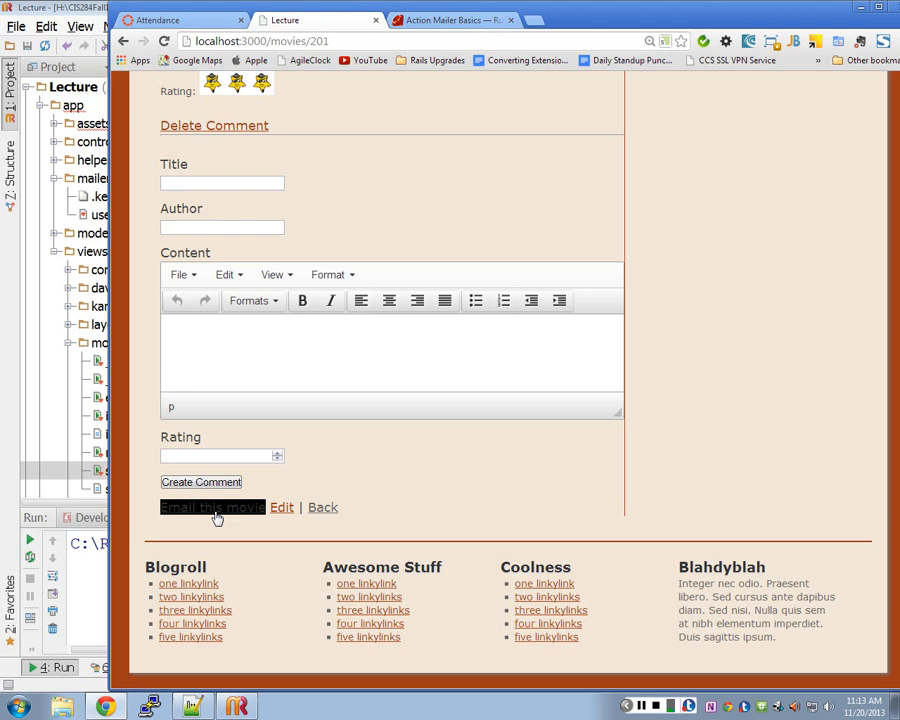
# Step: Follow the Email this movie link, hit the Routing Error, then reload to the Unknown action error
pyautogui.click(212, 508)
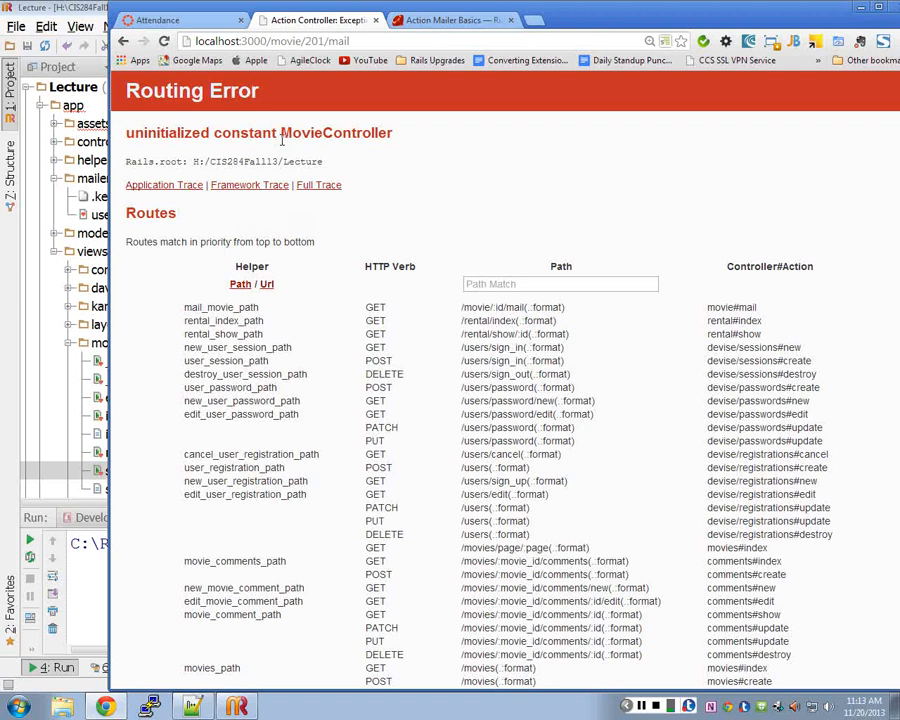
pyautogui.doubleClick(336, 132)
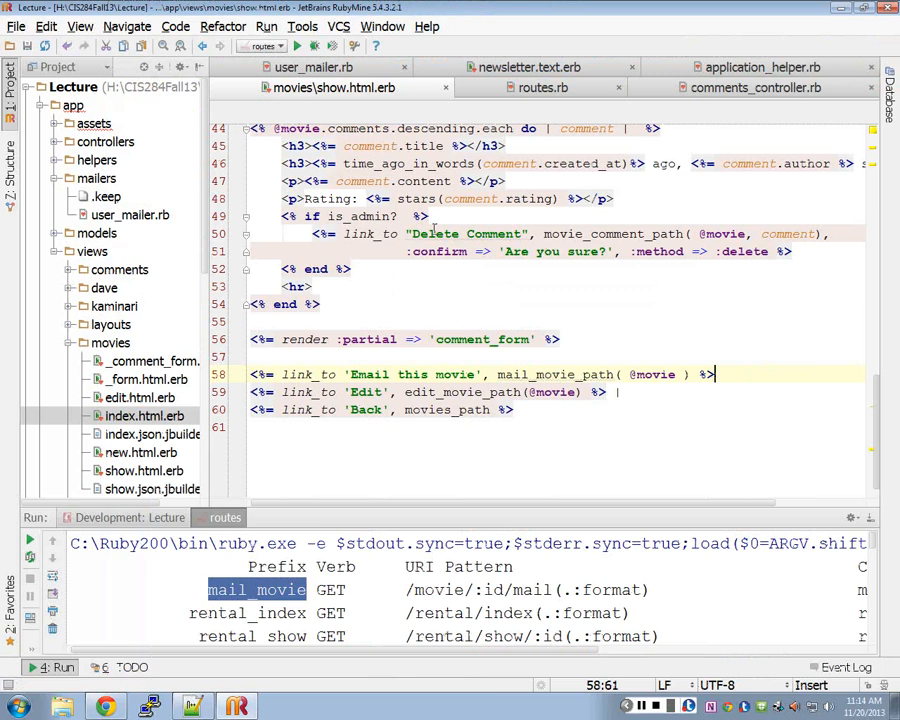
pyautogui.click(548, 88)
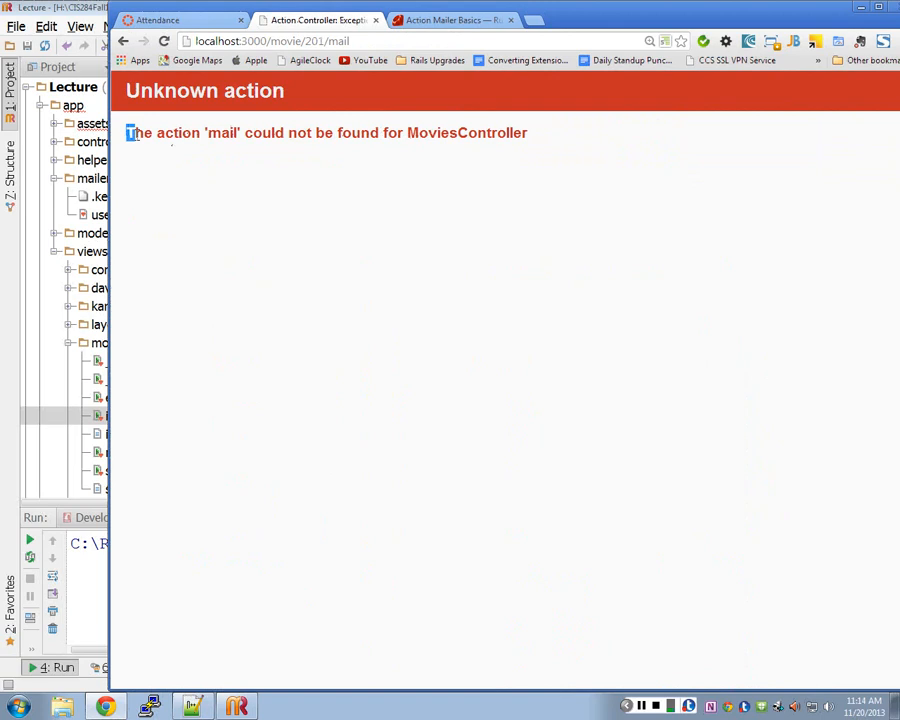
pyautogui.tripleClick(328, 132)
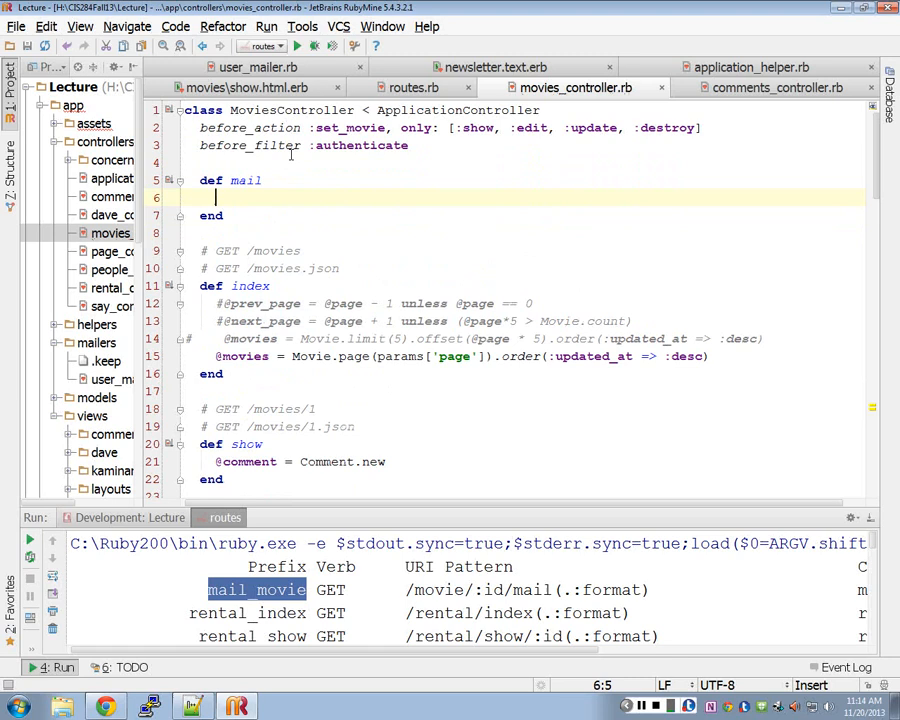
pyautogui.write('@movie =')
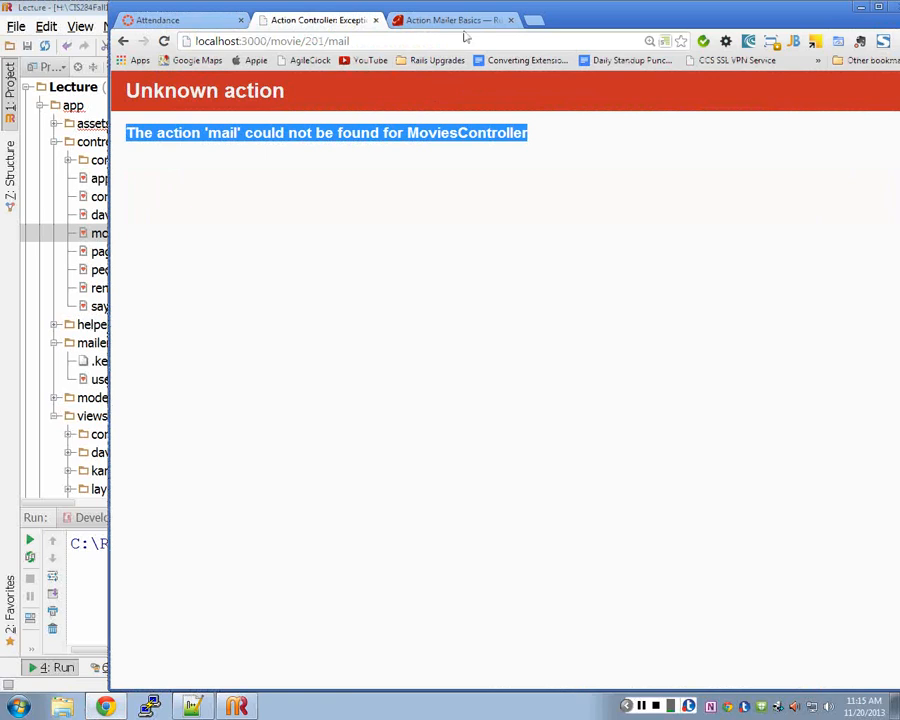
pyautogui.click(452, 20)
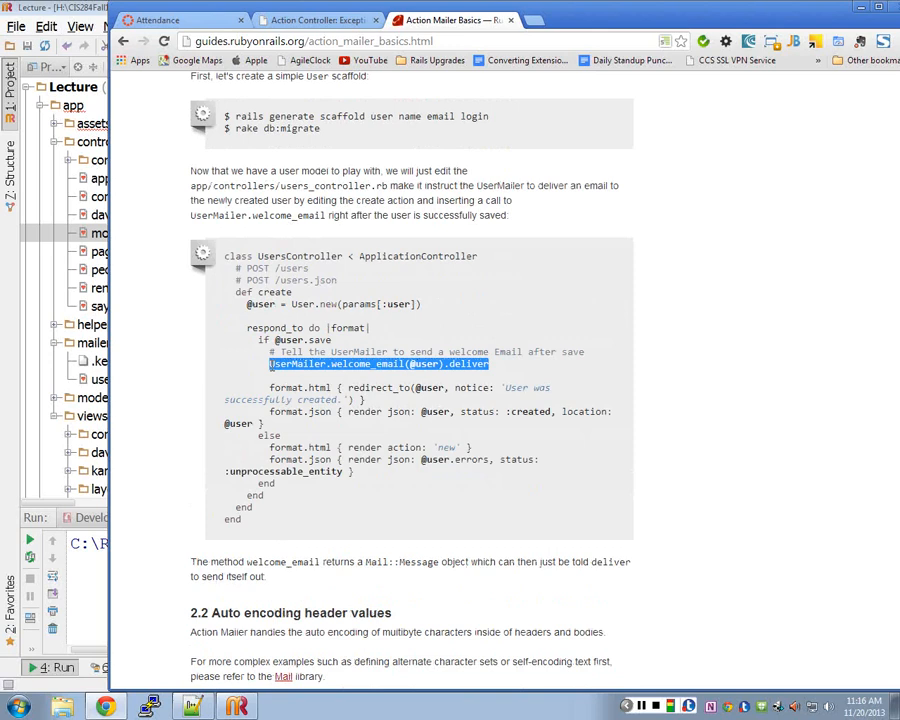
pyautogui.click(330, 364)
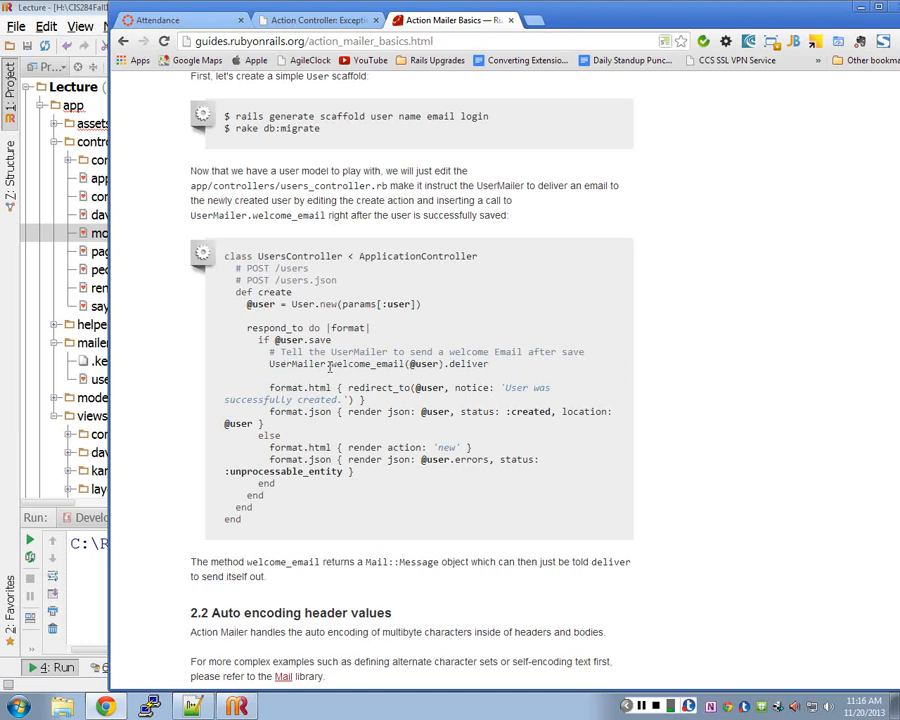
pyautogui.doubleClick(364, 364)
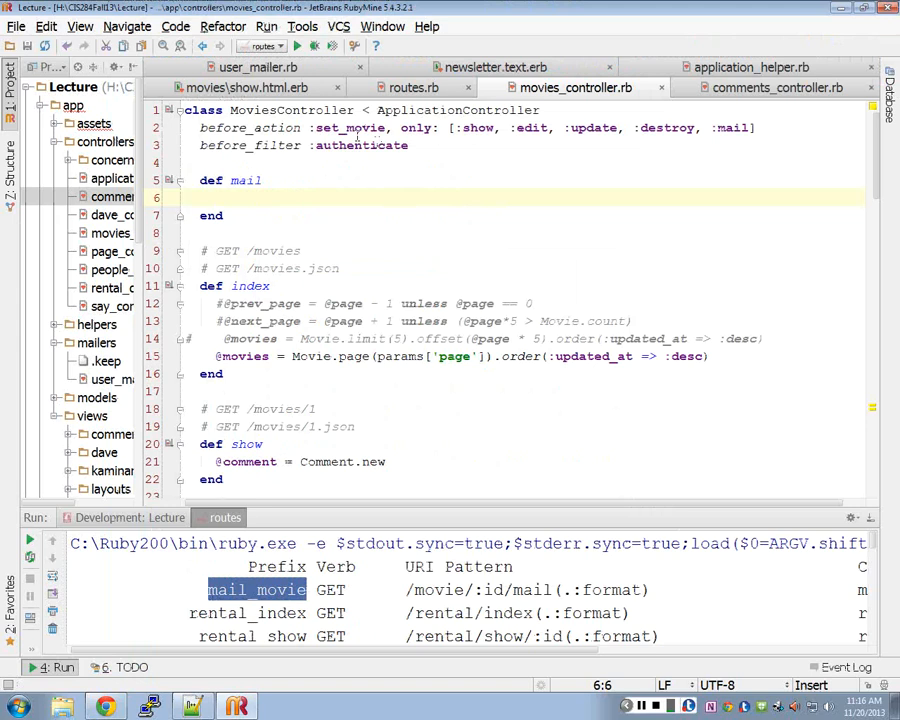
pyautogui.write('UserMailer.create_newsletter(@movie')
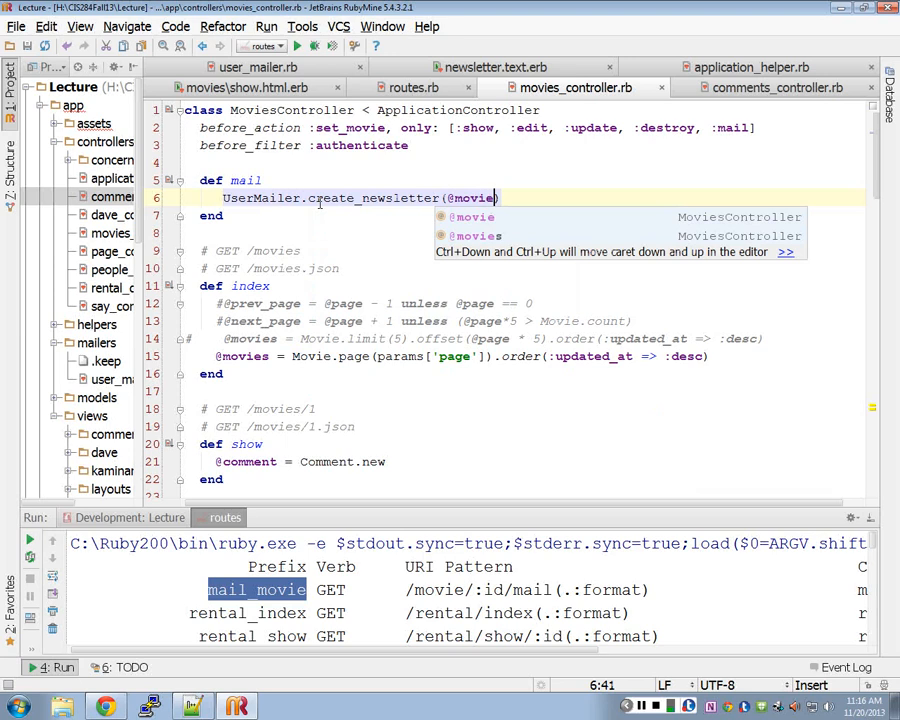
pyautogui.write('.deliver')
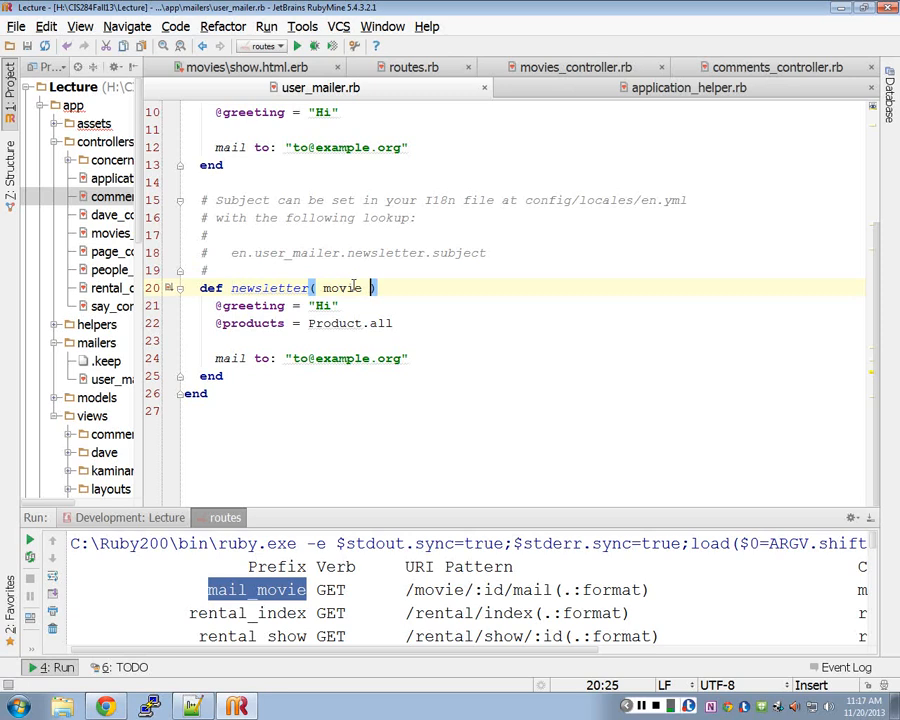
pyautogui.write('@movie = movie')
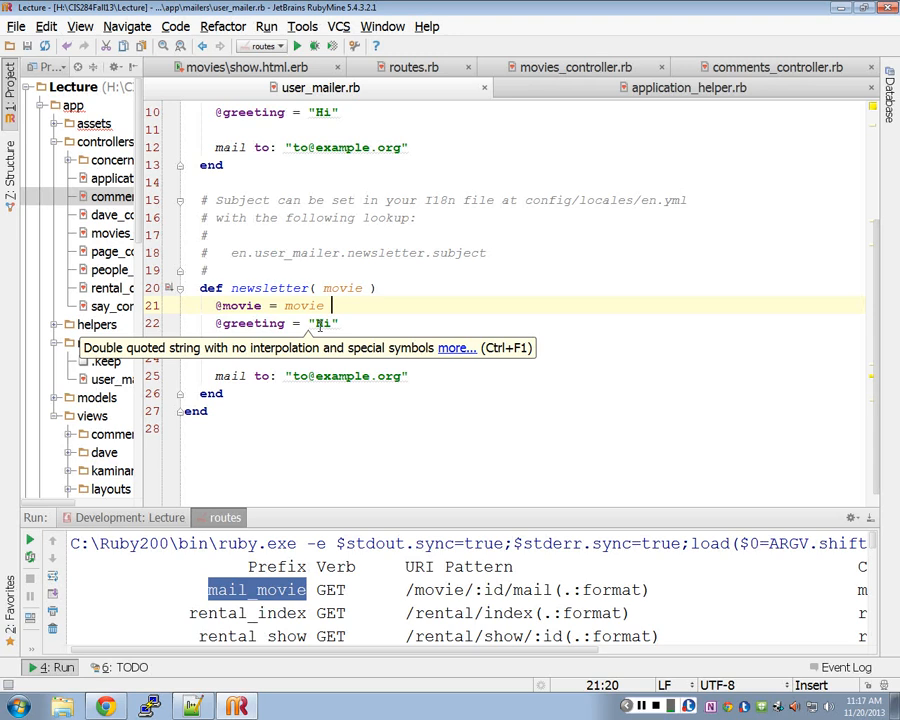
pyautogui.write('@products = Product.all')
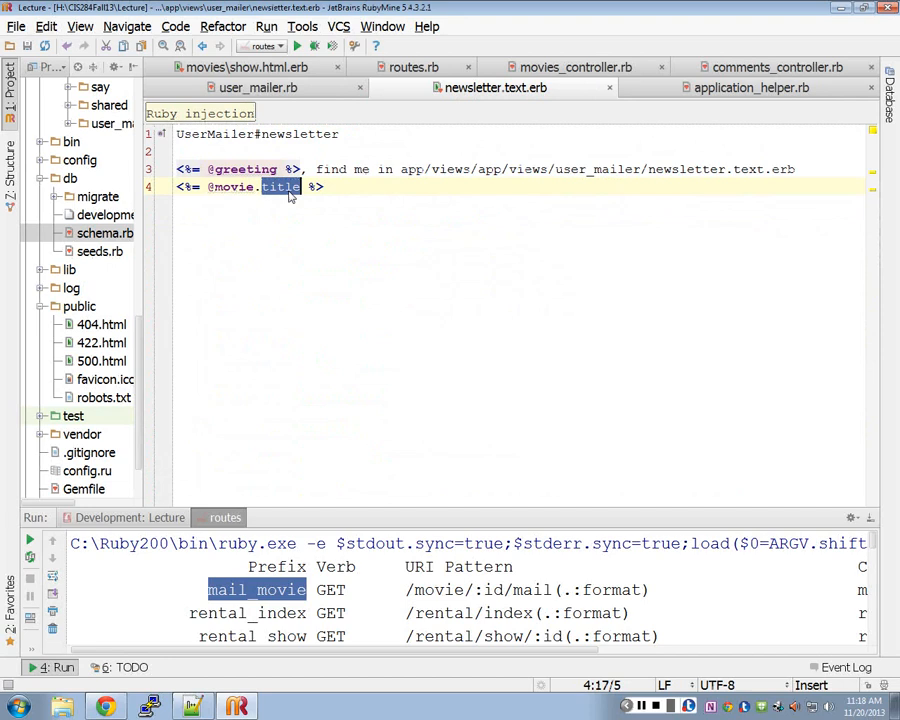
pyautogui.write('name')
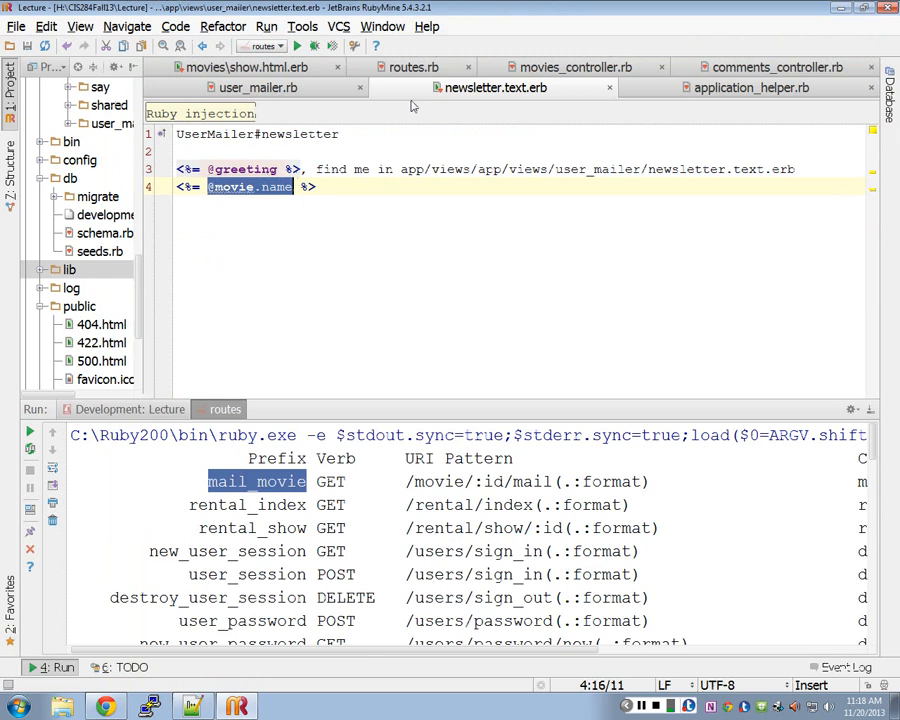
pyautogui.click(570, 88)
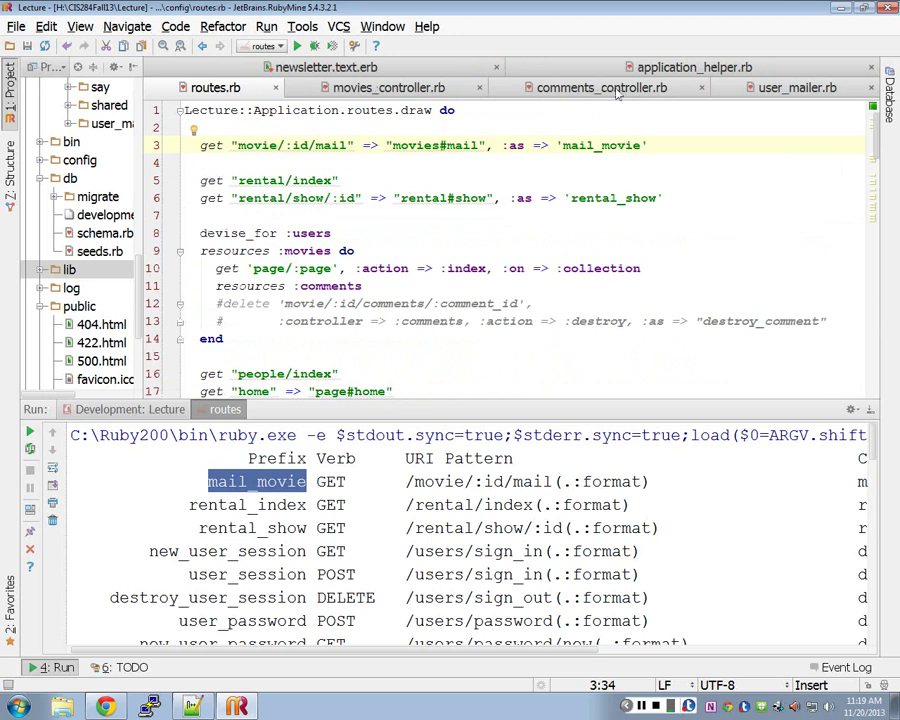
pyautogui.click(804, 88)
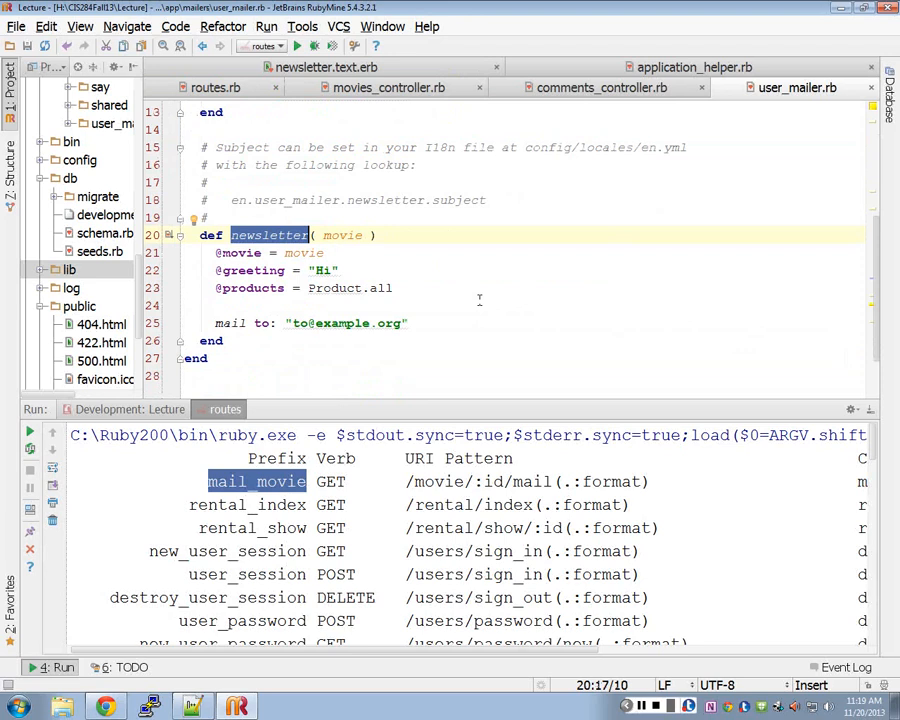
pyautogui.click(368, 88)
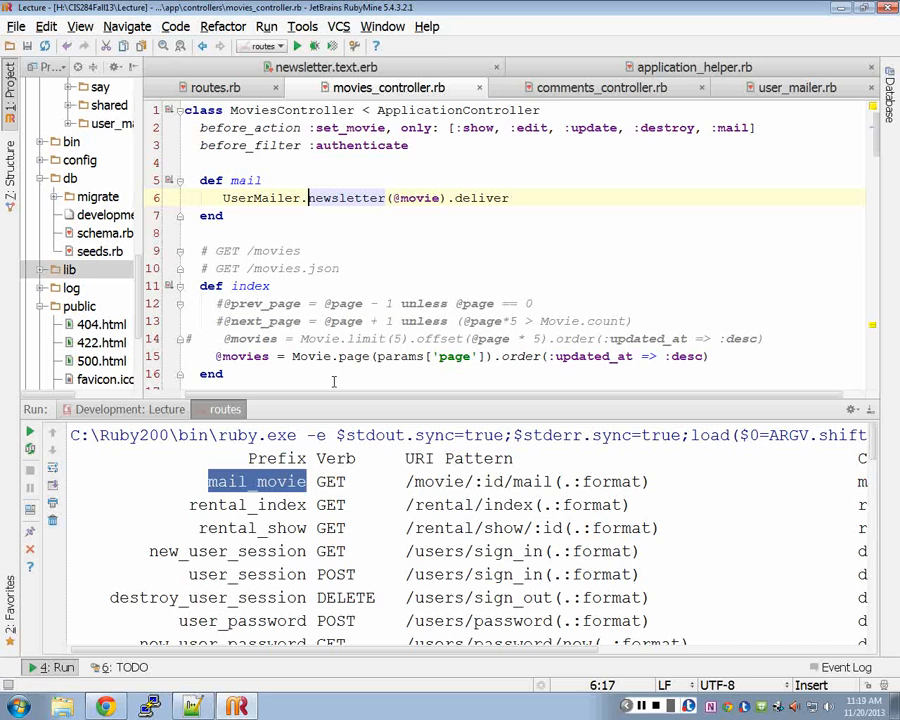
pyautogui.click(796, 88)
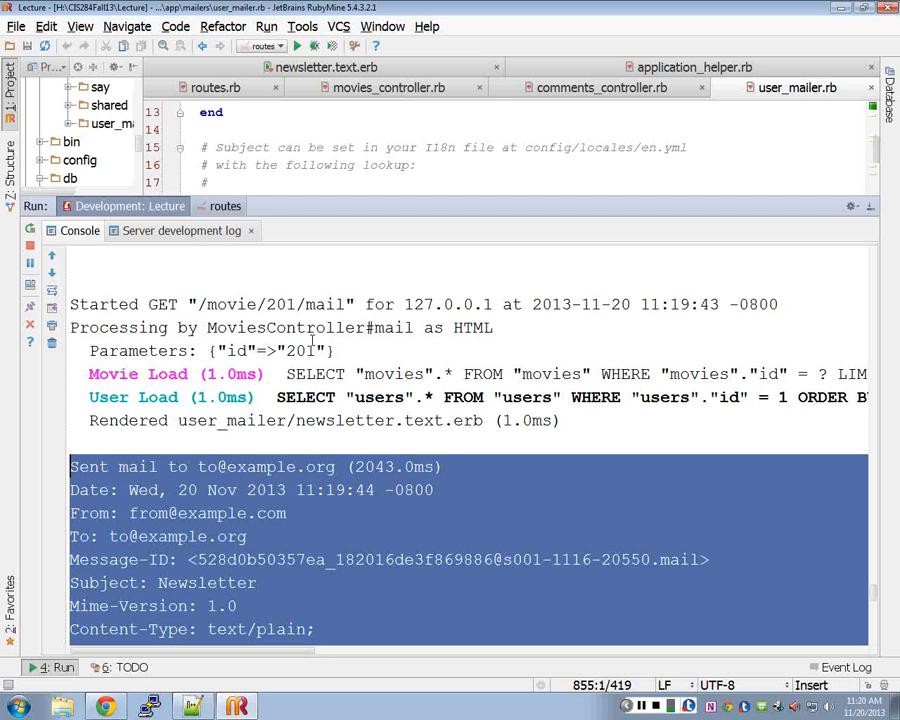
# Step: Scroll the server log past the sent Newsletter to the MissingTemplate error for movies/mail
pyautogui.scroll(-3)
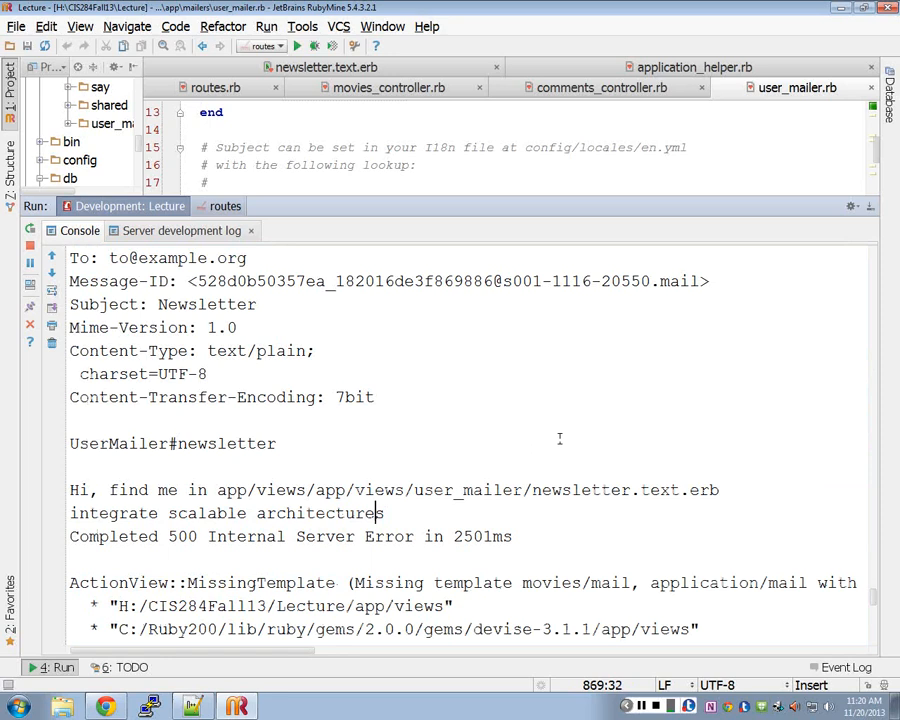